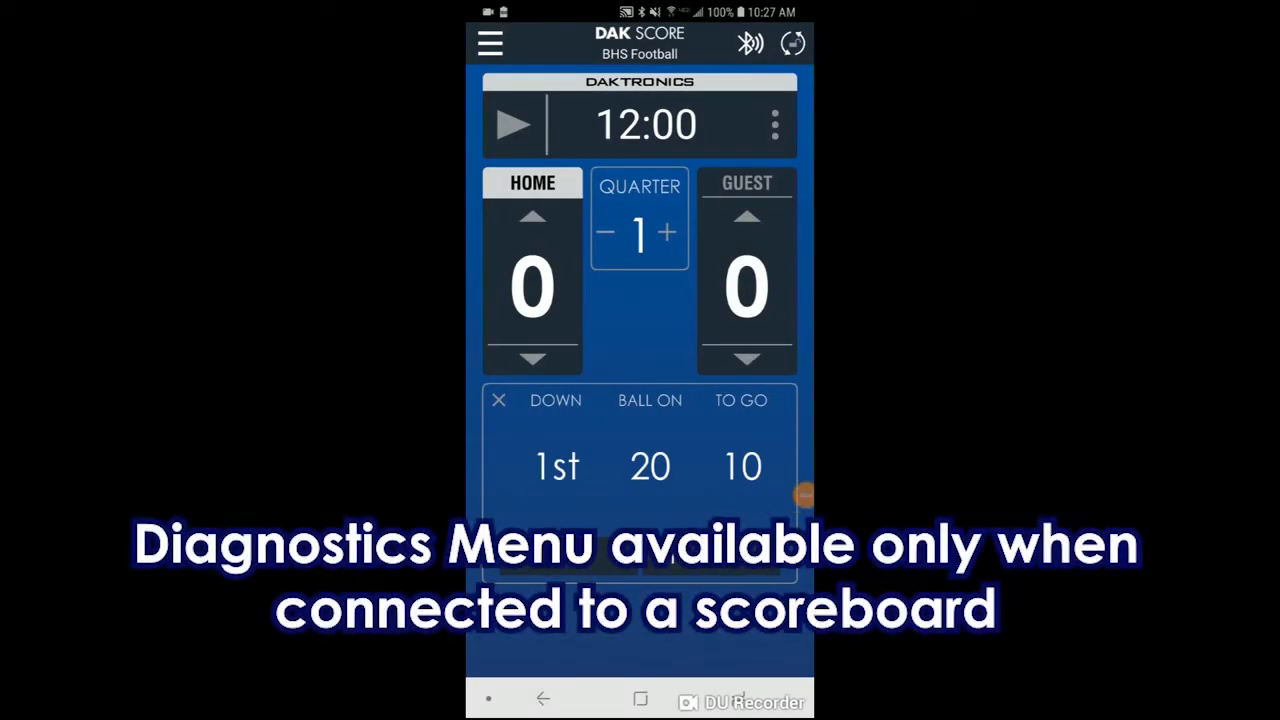
Step: Reach Settings from the game menu and briefly view the Diagnostics version information
click(490, 44)
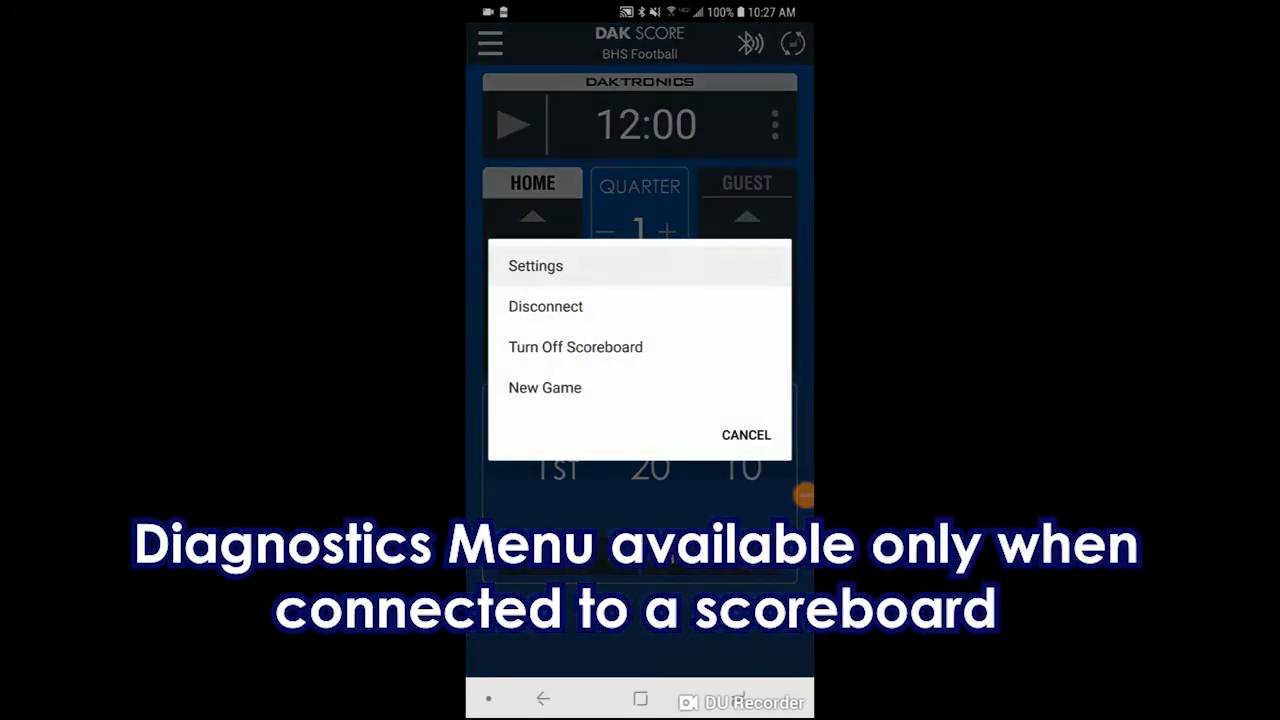
click(536, 264)
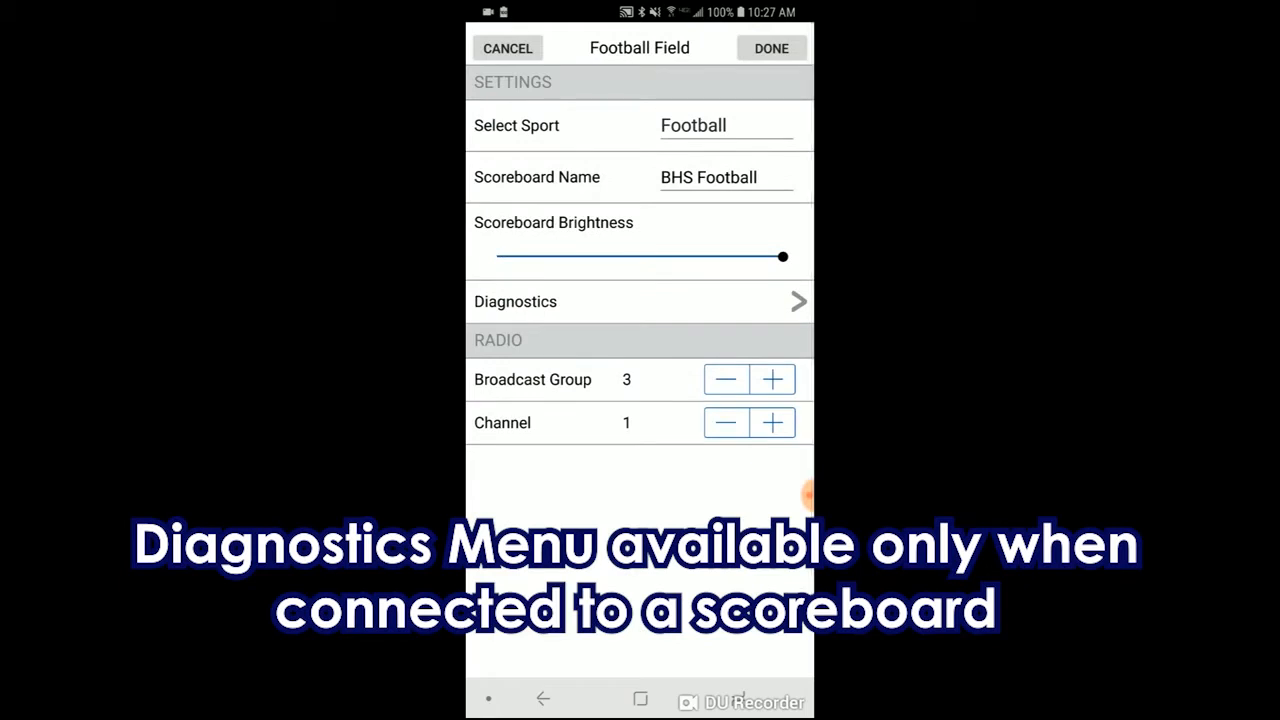
click(640, 300)
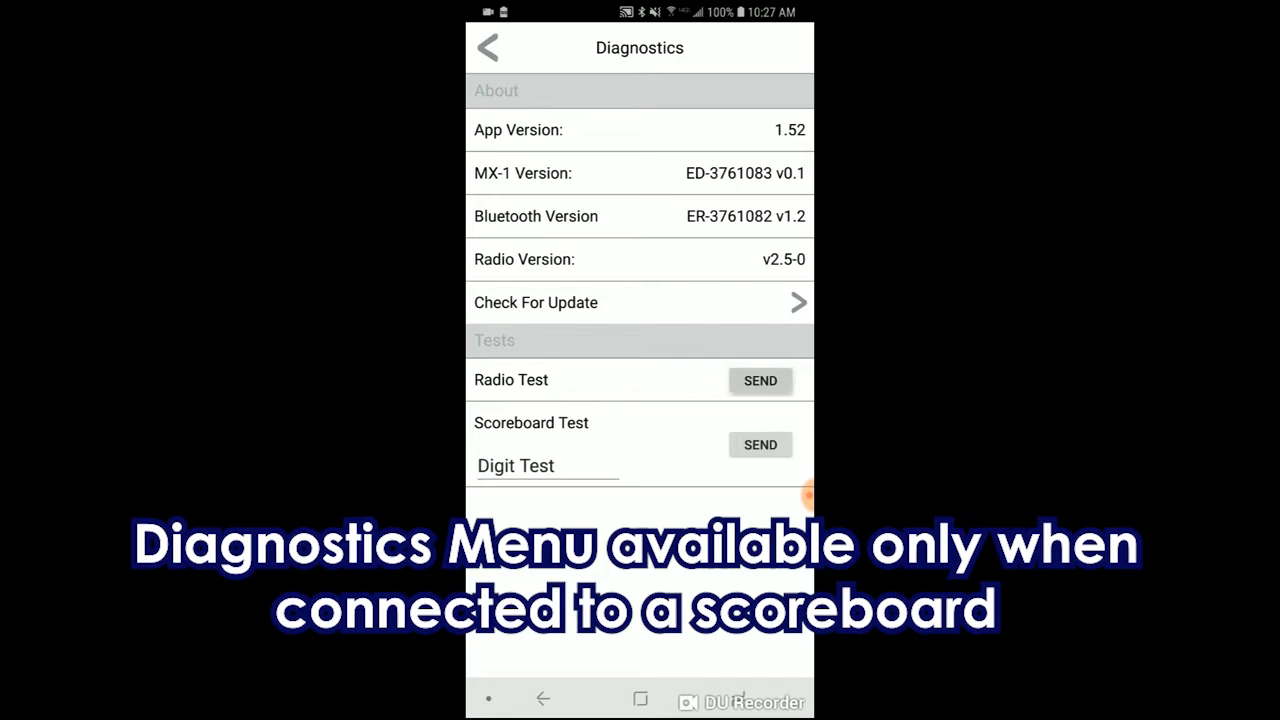
click(760, 380)
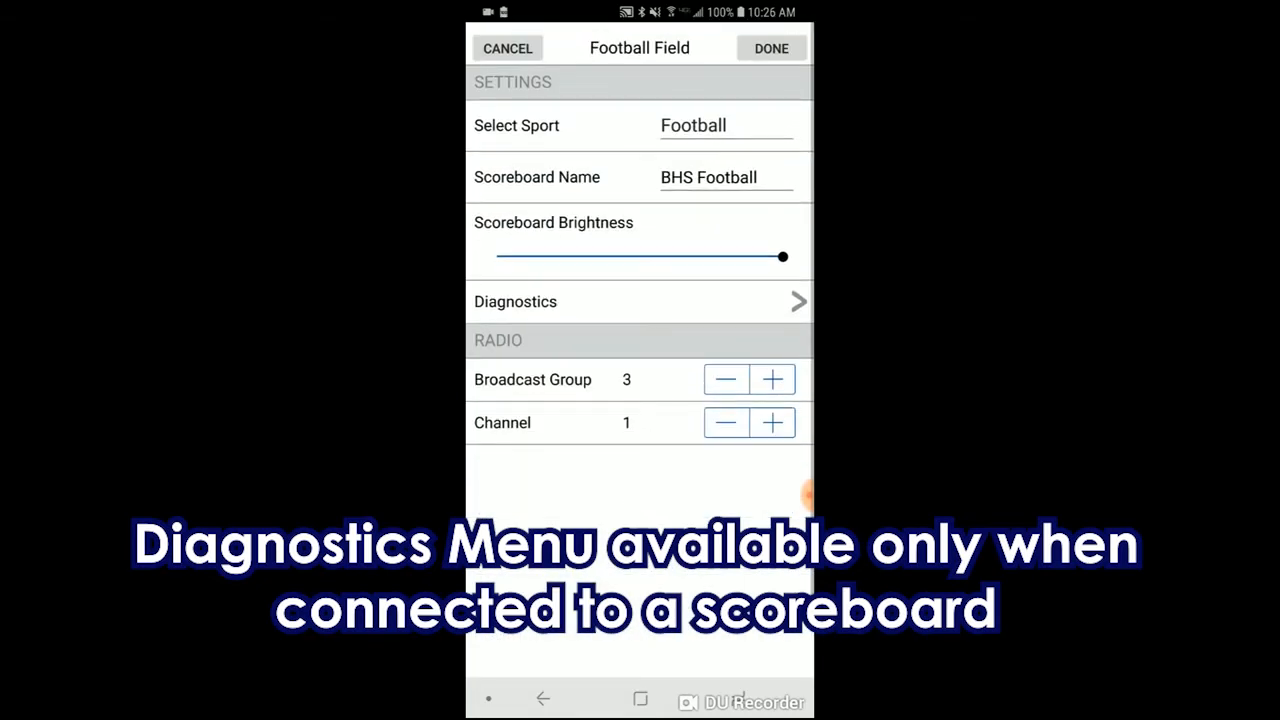
Step: In Diagnostics, choose Digit Test as the scoreboard test type, then reselect a test type from the list
click(640, 300)
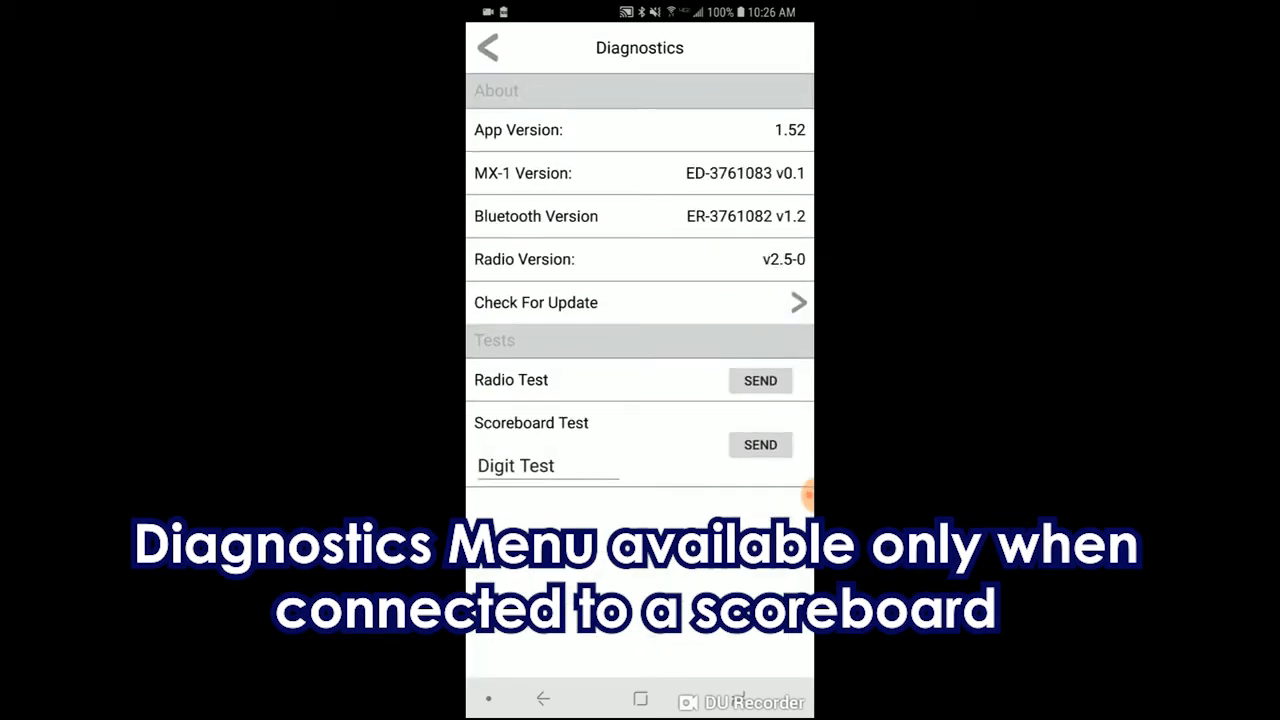
click(516, 464)
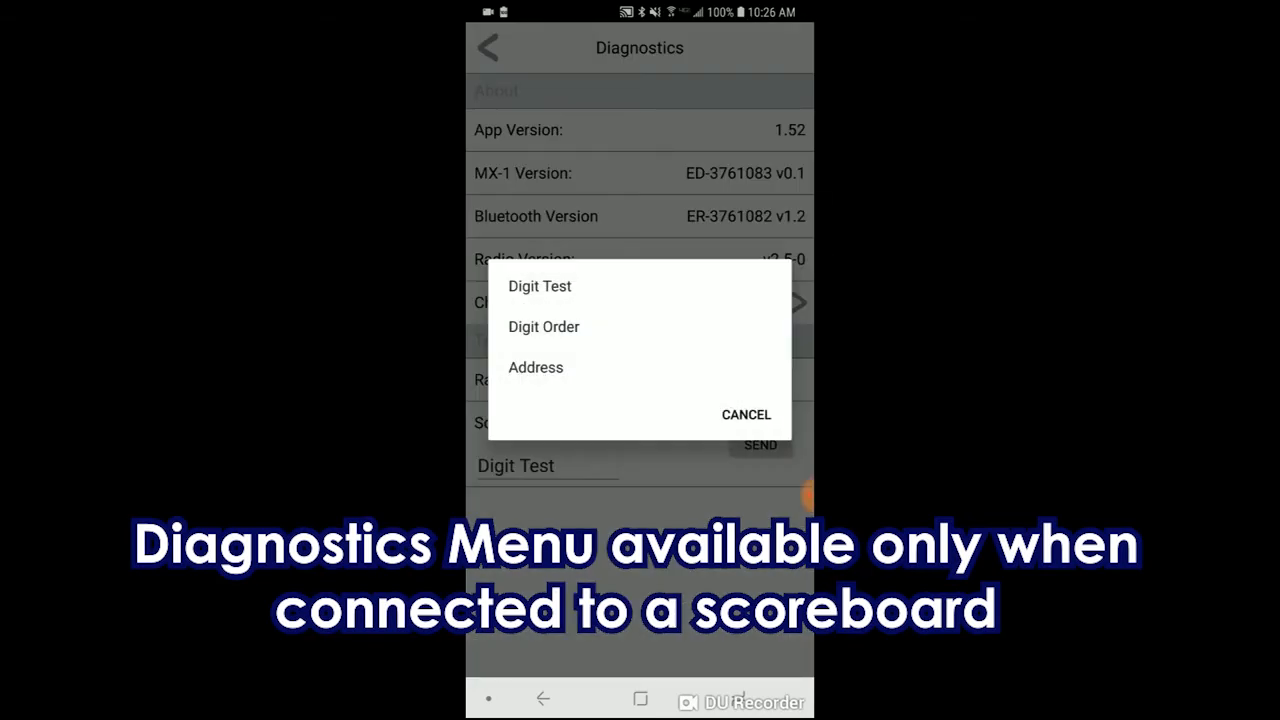
click(746, 414)
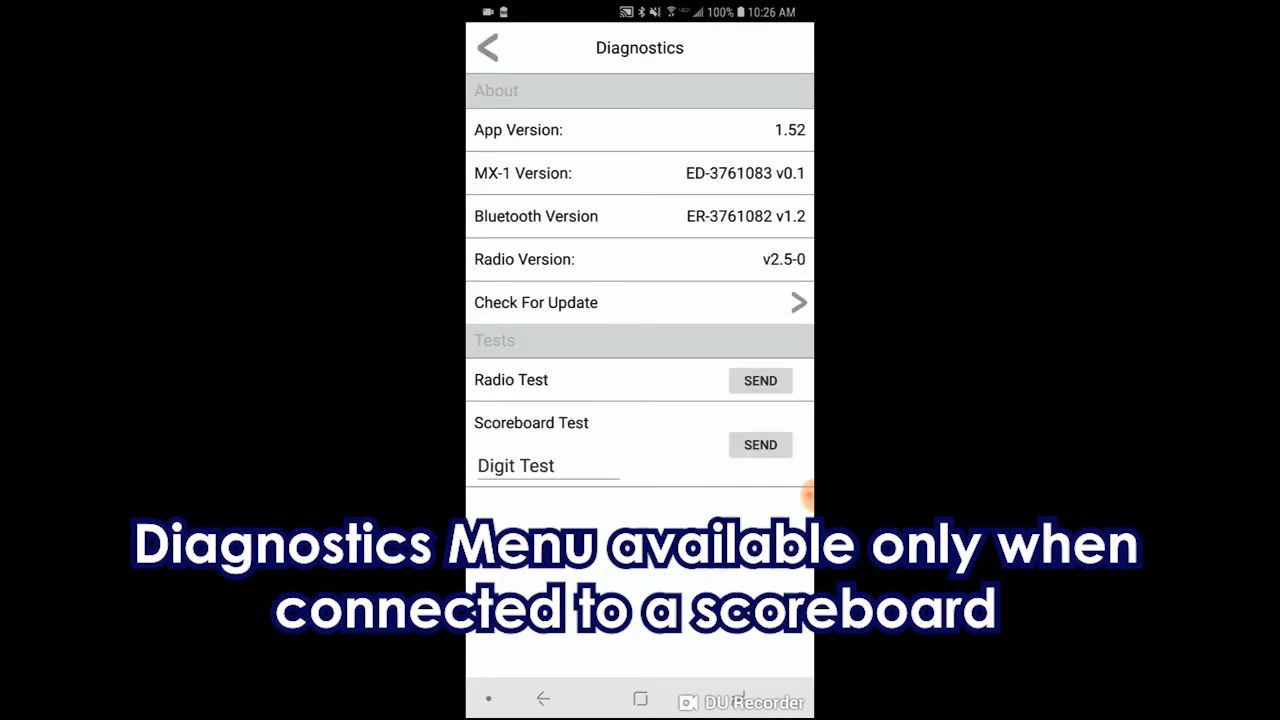
click(544, 464)
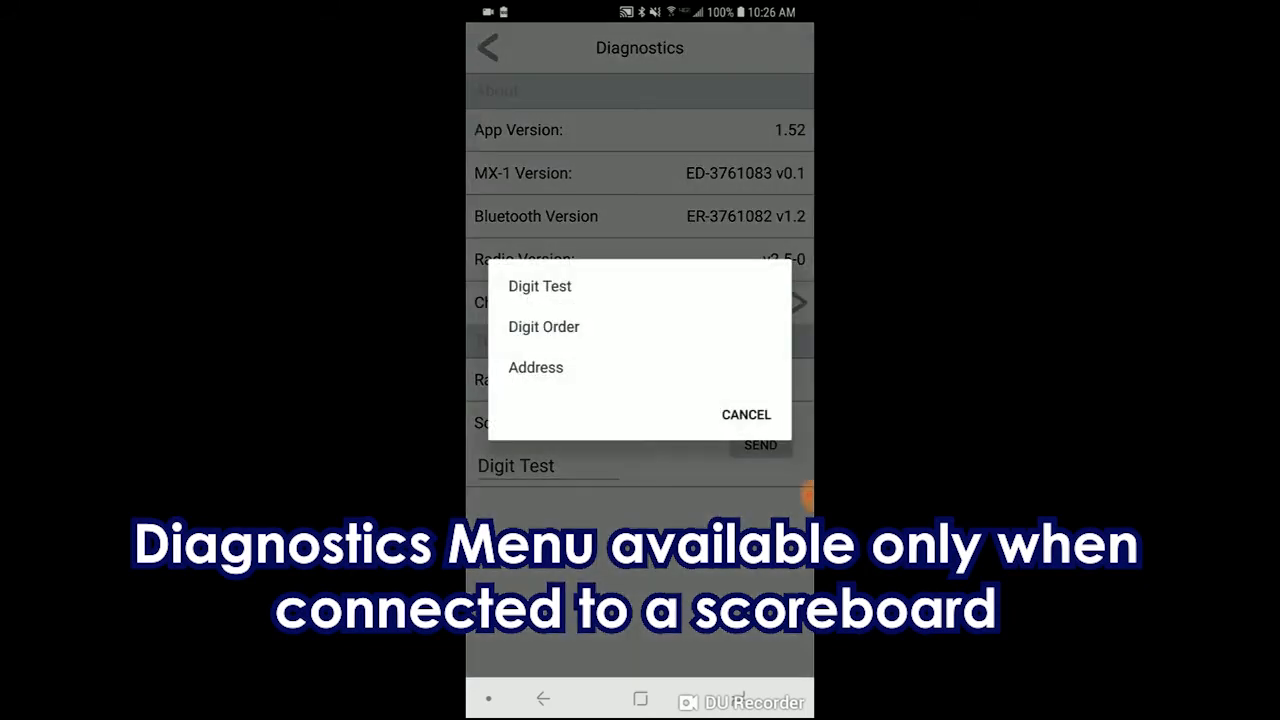
click(544, 326)
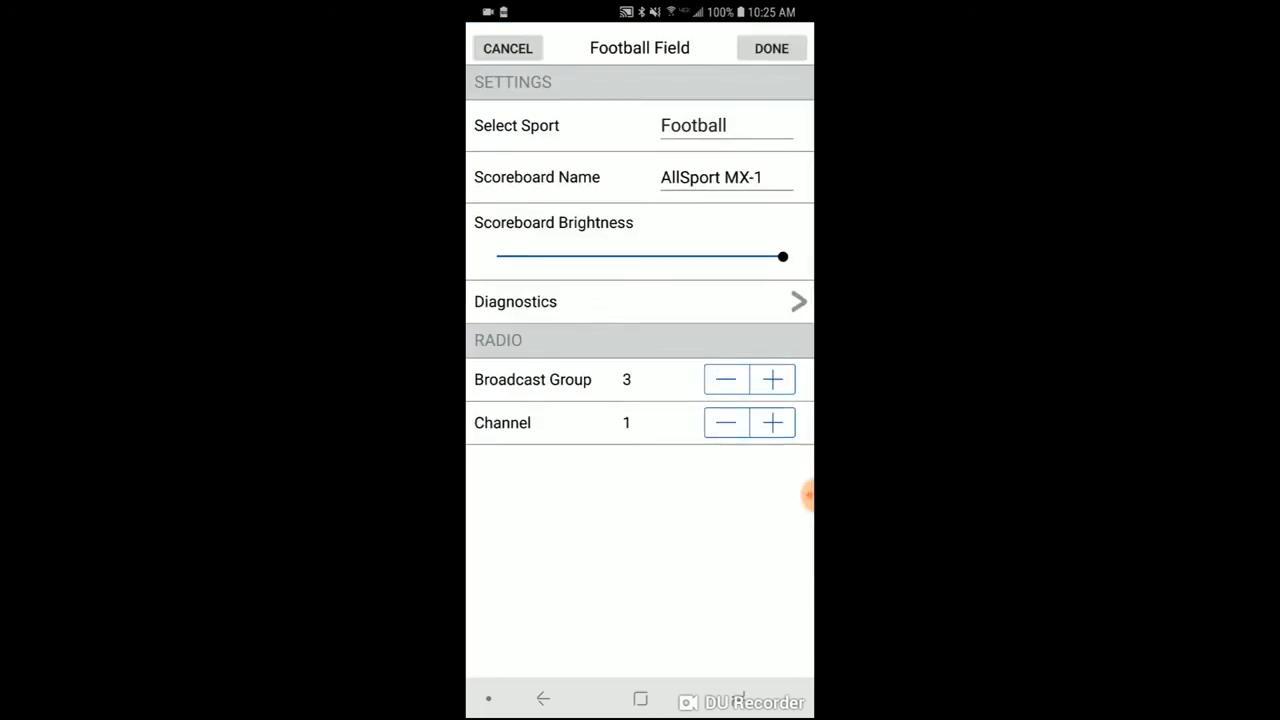
Step: Replace the scoreboard name 'AllSport MX-1' with 'BHS'
click(712, 176)
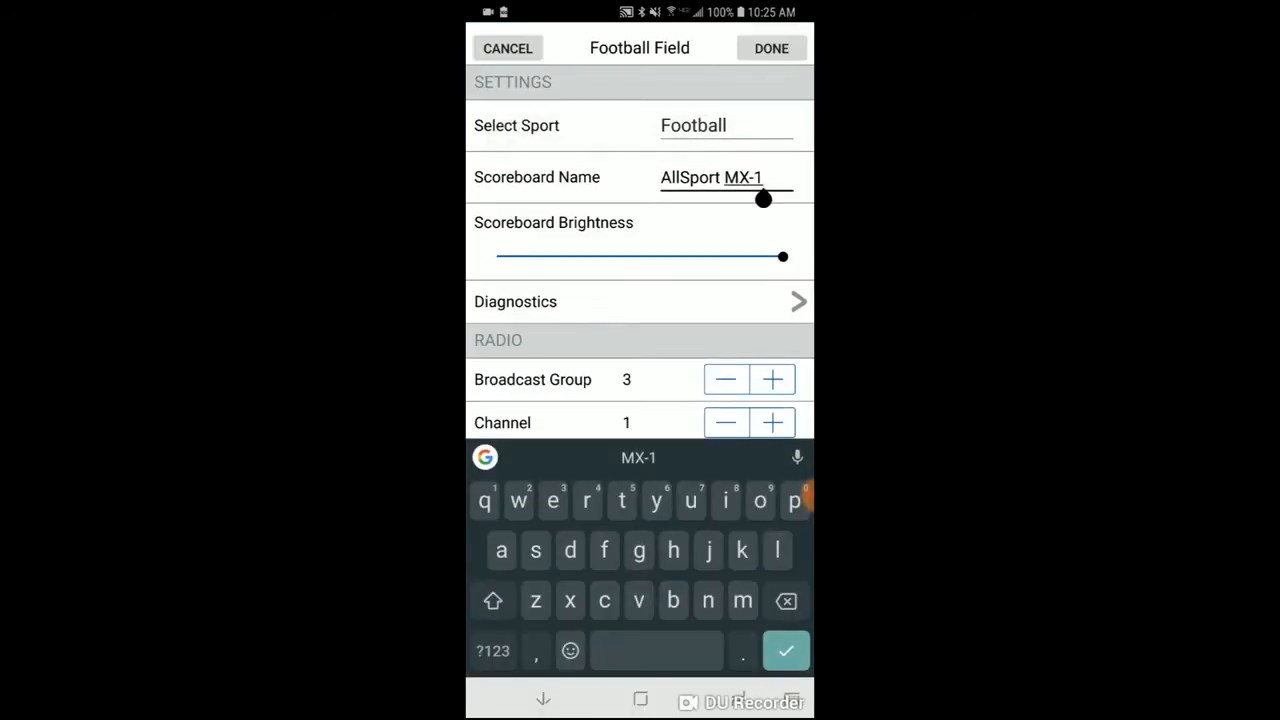
text(B)
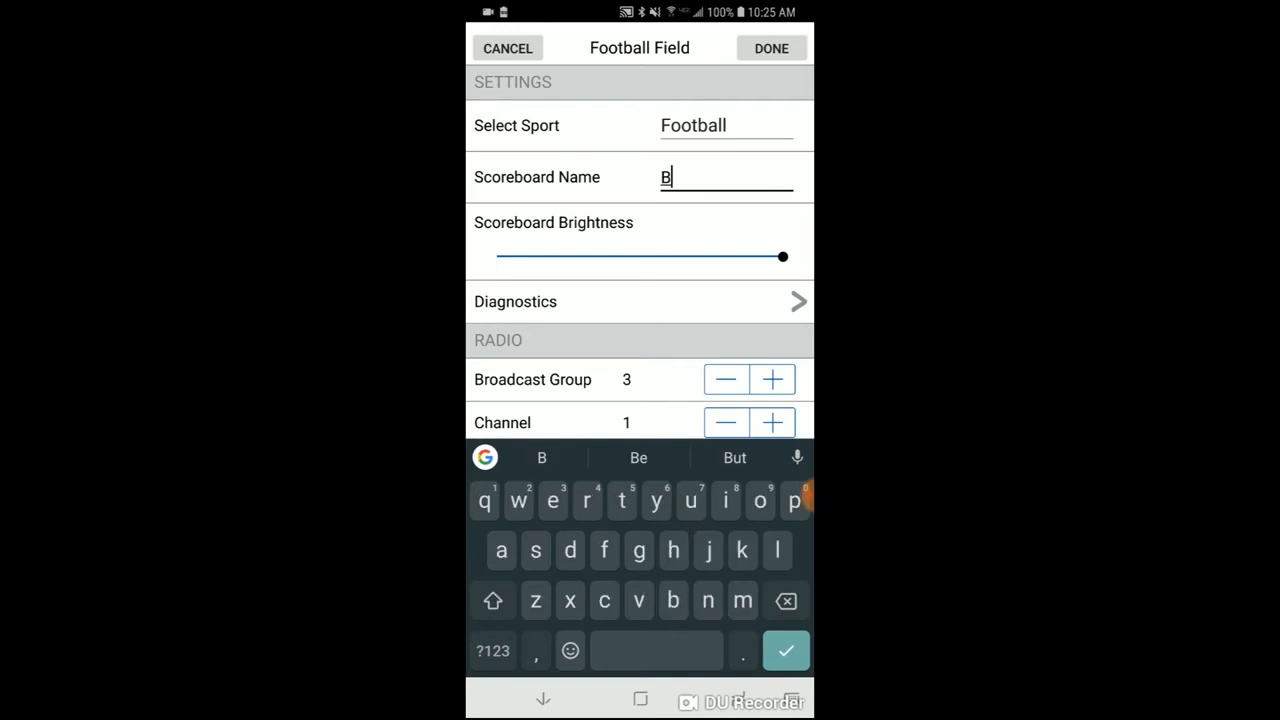
text(HS)
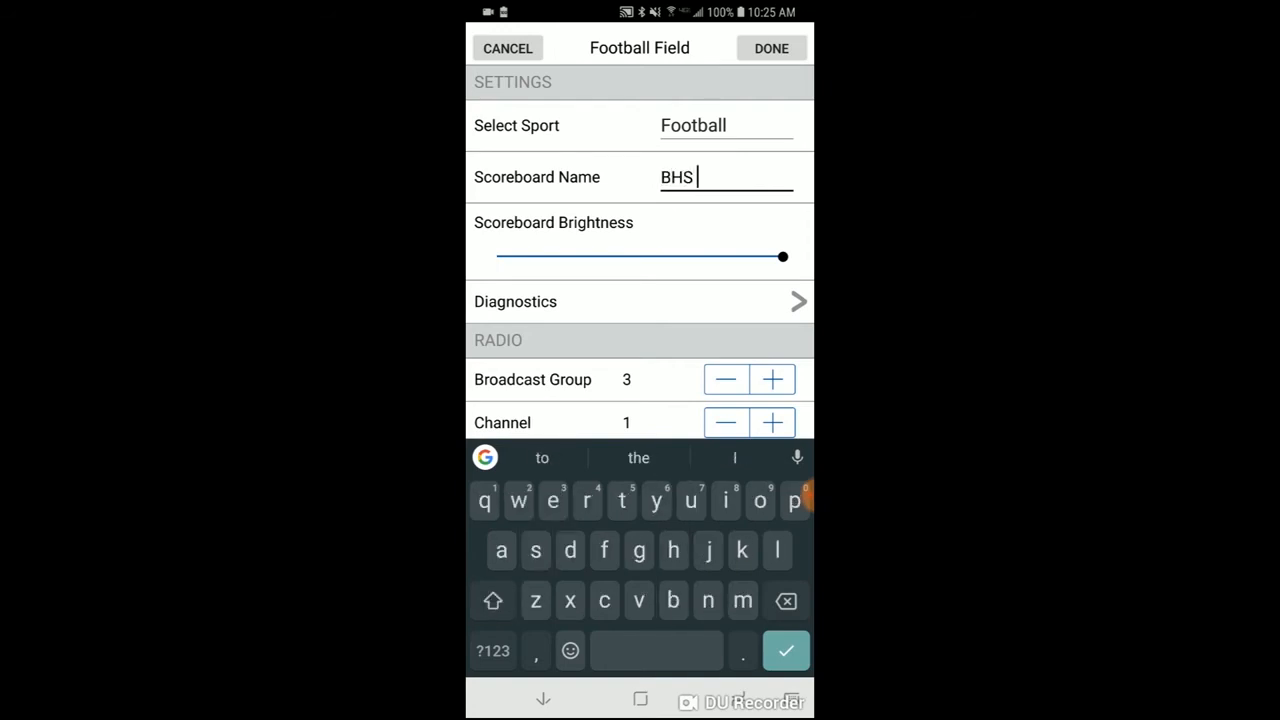